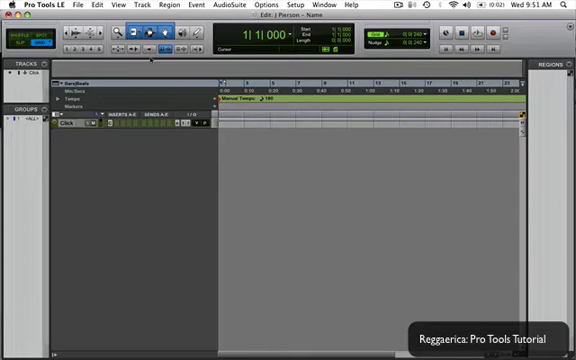
Bring up the Import Audio dialog with Cmd+Shift+I.
{"action": "key", "text": "cmd+shift"}
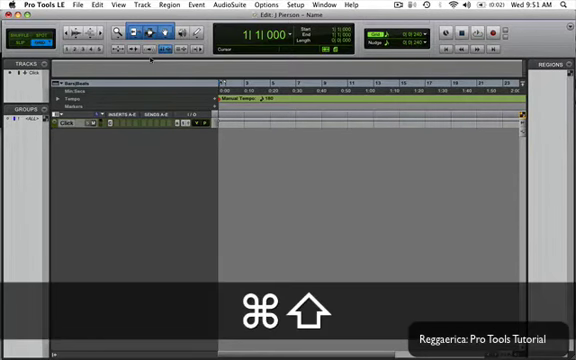
{"action": "key", "text": "cmd+shift+i"}
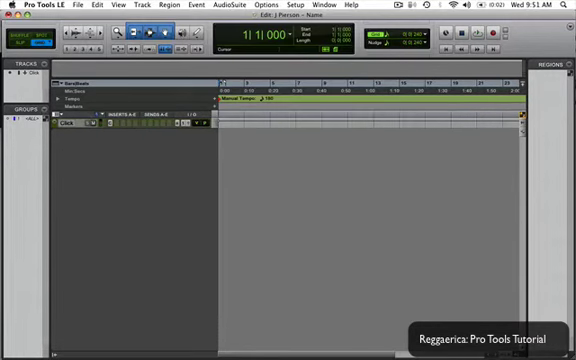
{"action": "key", "text": "cmd+shift+i"}
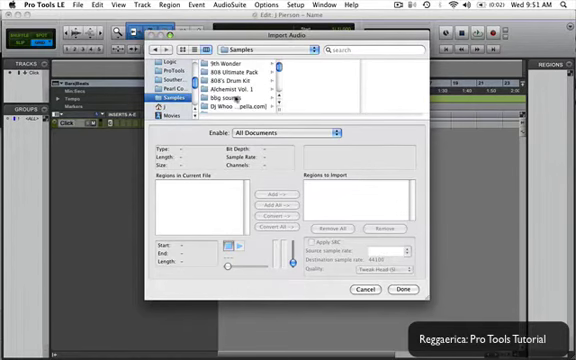
Add the Long Dist 808 (D#) kick from Classic 808 to the import list and dismiss the audition warning.
{"action": "left_click", "coordinate": [200, 72]}
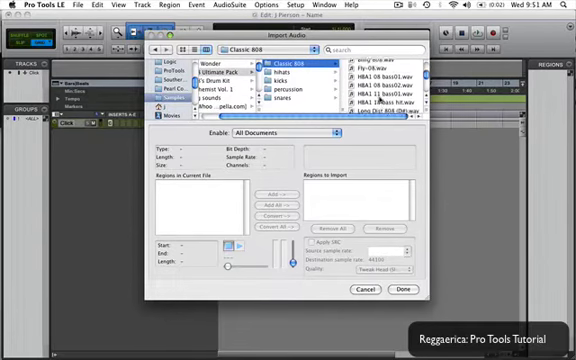
{"action": "scroll", "scroll_direction": "down", "scroll_amount": 3}
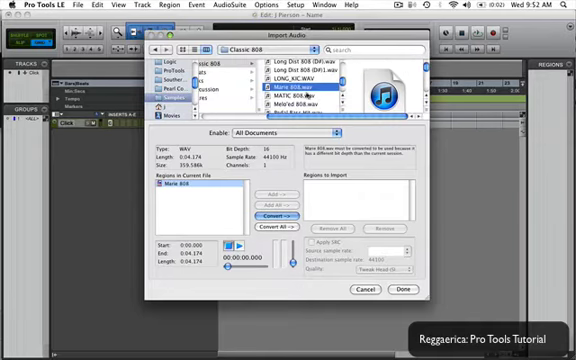
{"action": "left_click", "coordinate": [308, 104]}
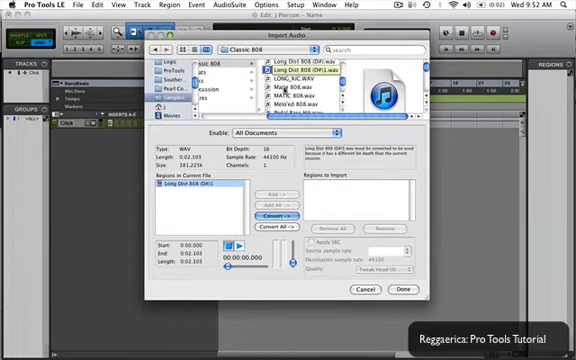
{"action": "key", "text": "cmd+shift+h"}
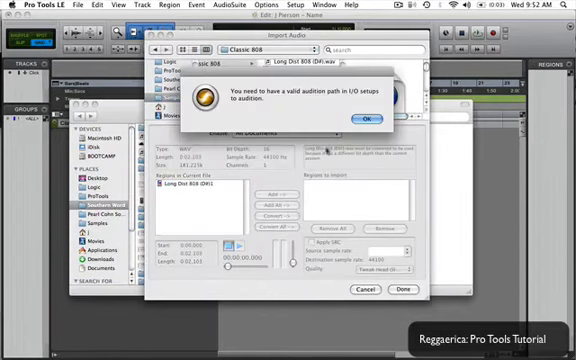
{"action": "left_click", "coordinate": [372, 114]}
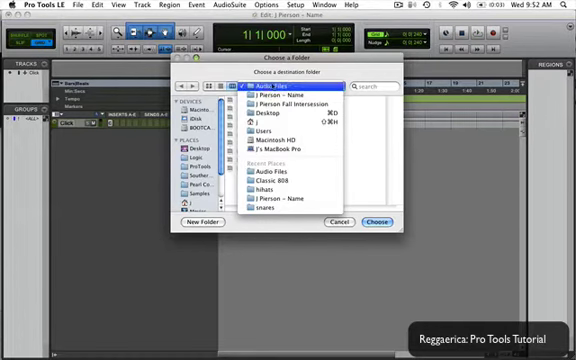
Store the kick in the Audio Files folder and place it on a new track at session start.
{"action": "left_click", "coordinate": [290, 96]}
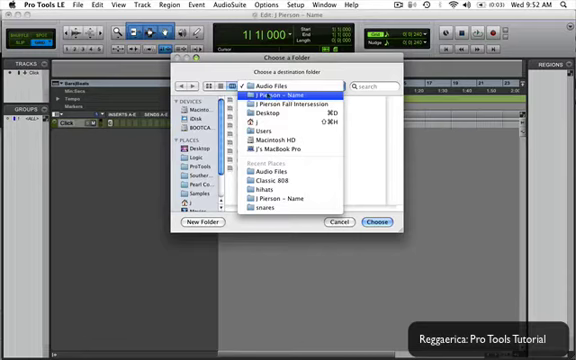
{"action": "left_click", "coordinate": [296, 104]}
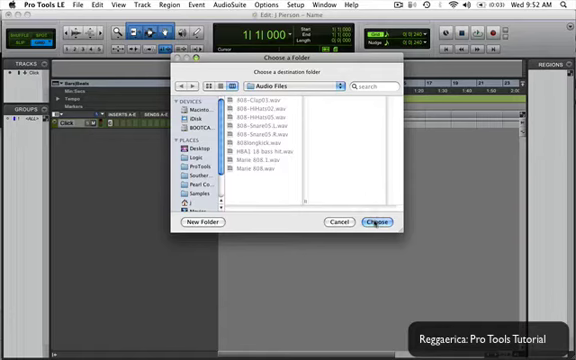
{"action": "left_click", "coordinate": [380, 222]}
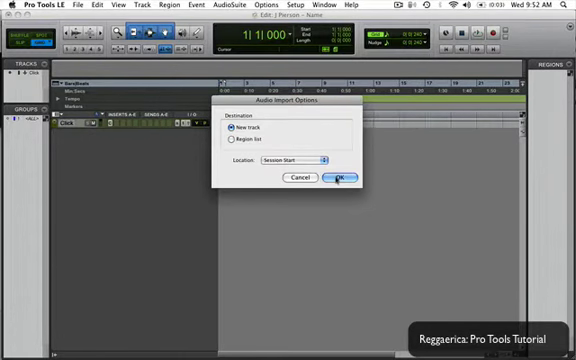
{"action": "left_click", "coordinate": [340, 176]}
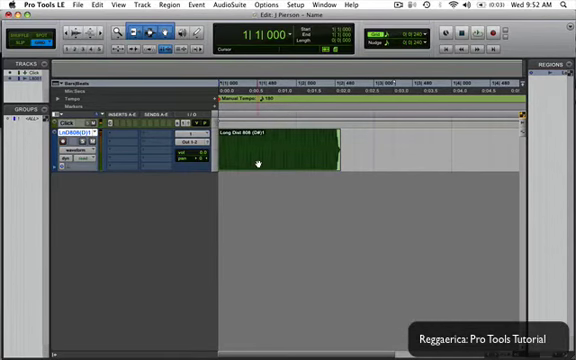
Create new audio tracks below the kick, then switch over to Finder.
{"action": "key", "text": "cmd+shift+n"}
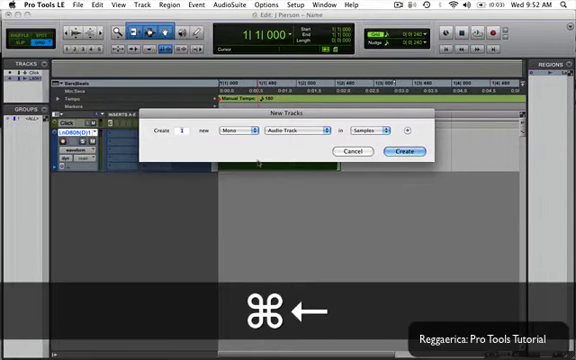
{"action": "key", "text": "cmd+tab"}
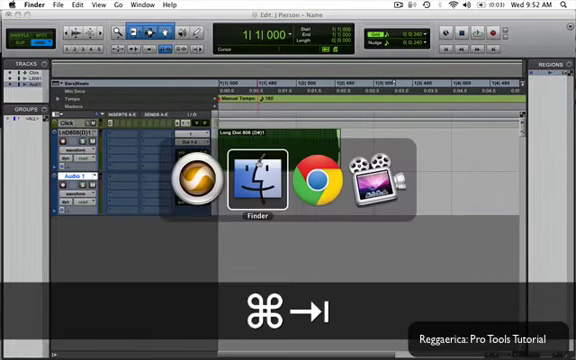
Browse the Classic 808 folder in Finder and preview the 808-Clap samples one by one.
{"action": "left_click", "coordinate": [256, 180]}
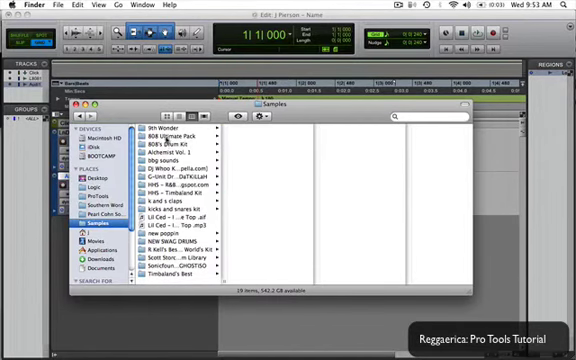
{"action": "left_click", "coordinate": [168, 128]}
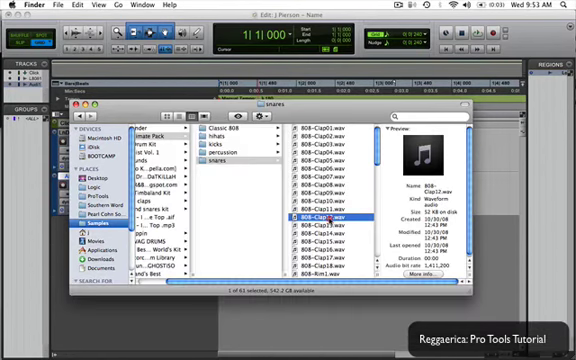
{"action": "key", "text": "cmd+tab"}
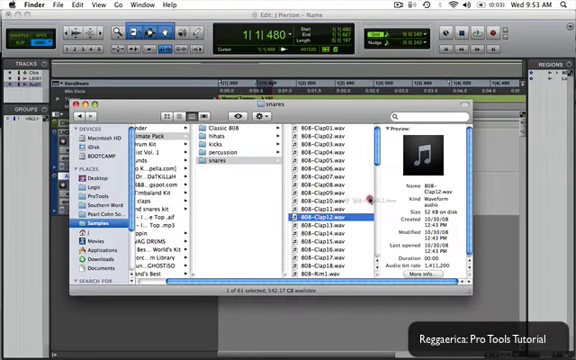
{"action": "key", "text": "cmd+tab"}
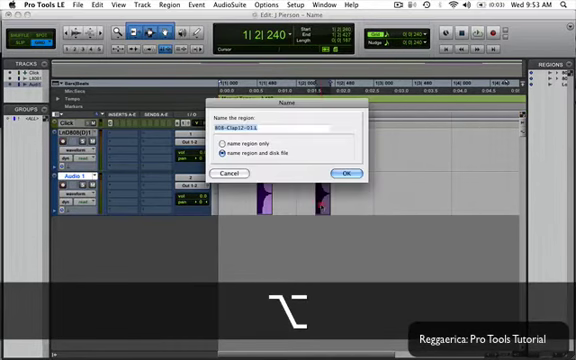
Confirm the new name for the clap region in the Name dialog.
{"action": "left_click", "coordinate": [344, 172]}
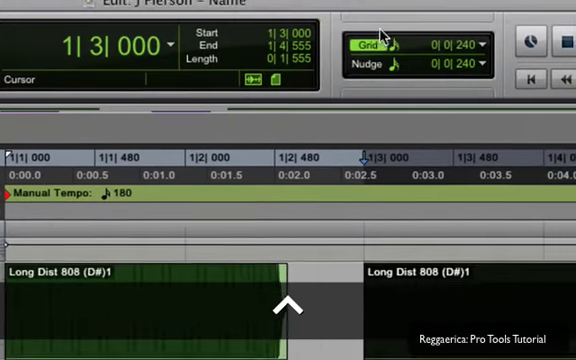
Lay repeated clap hits along the grid on the second track beneath the kicks.
{"action": "scroll", "scroll_direction": "right", "scroll_amount": 3}
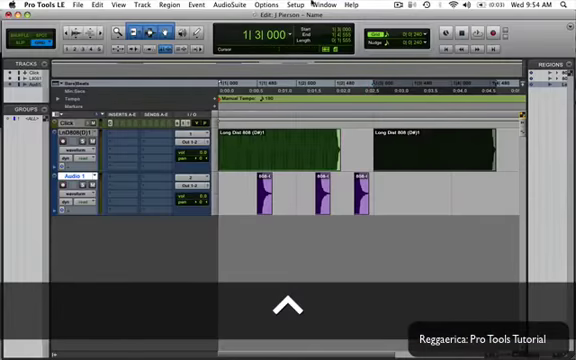
{"action": "left_click", "coordinate": [320, 6]}
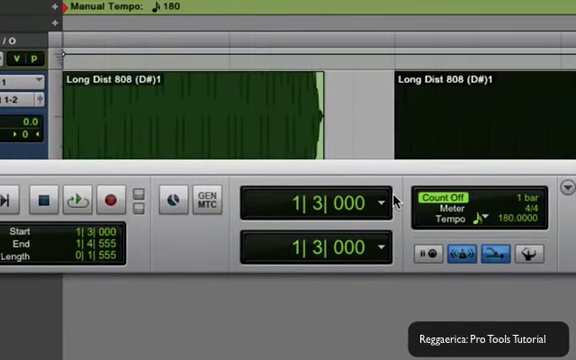
{"action": "left_click", "coordinate": [384, 204]}
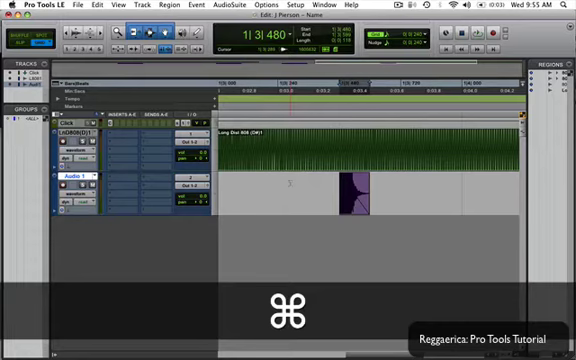
Import the 808 hi-hat sample from the 808 folder onto a new track.
{"action": "key", "text": "cmd+shift+i"}
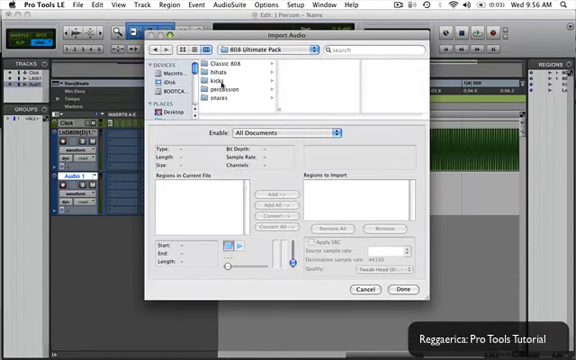
{"action": "left_click", "coordinate": [216, 76]}
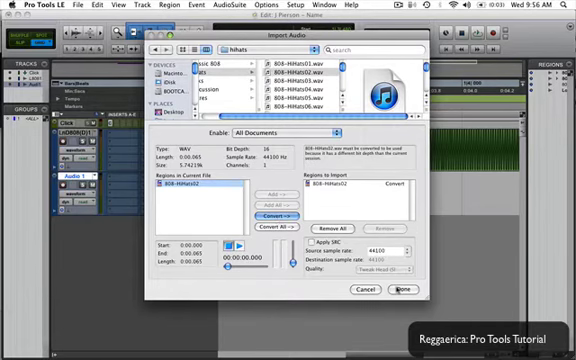
{"action": "left_click", "coordinate": [398, 288]}
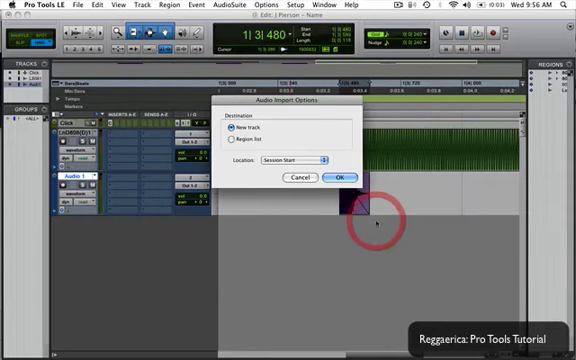
{"action": "left_click", "coordinate": [340, 178]}
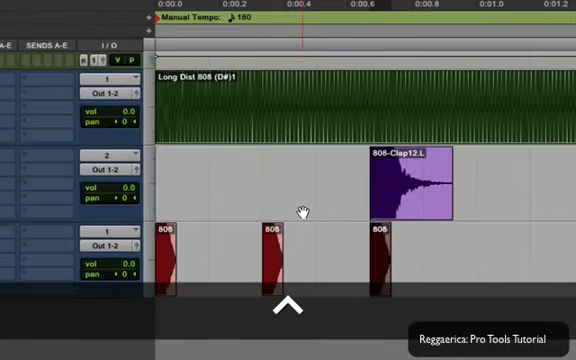
{"action": "scroll", "scroll_direction": "down", "scroll_amount": 3}
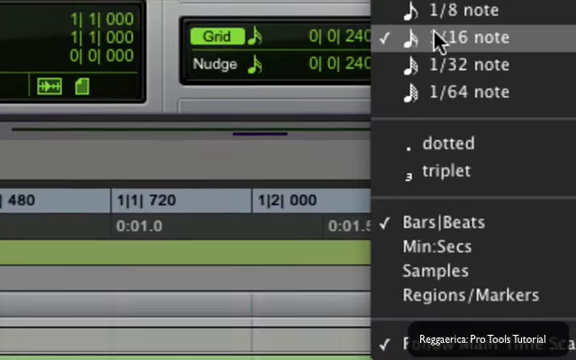
Choose 1/16 note as the Grid value.
{"action": "left_click", "coordinate": [468, 36]}
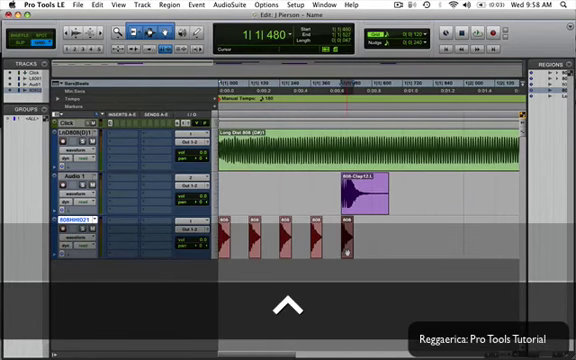
Copy the kick hits and paste three more runs of them further along the track.
{"action": "key", "text": "cmd+c"}
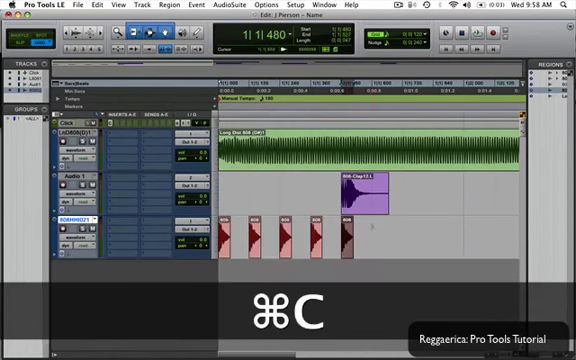
{"action": "key", "text": "cmd+c"}
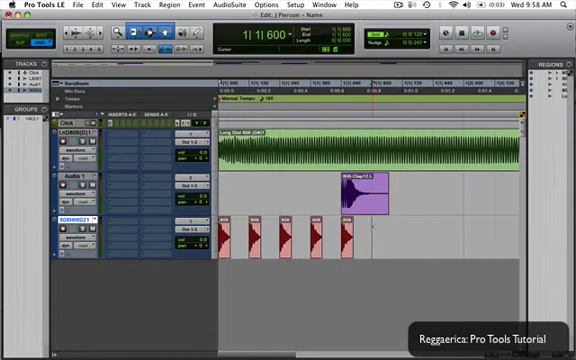
{"action": "key", "text": "cmd+v"}
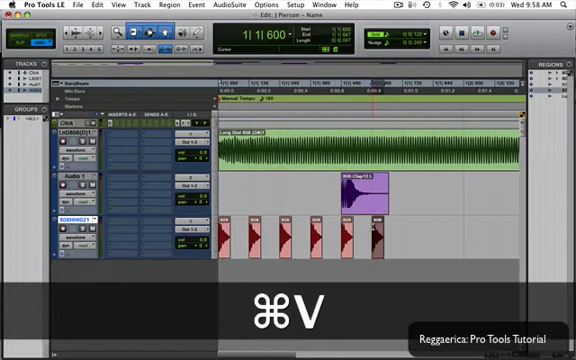
{"action": "key", "text": "cmd+v"}
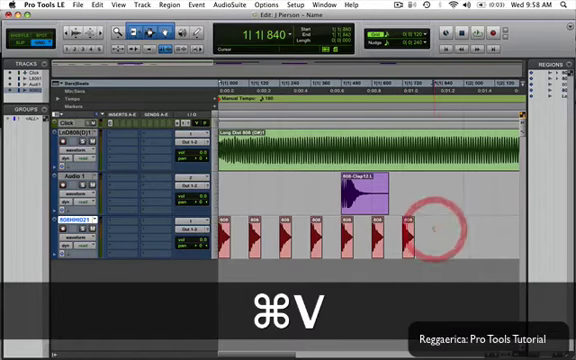
{"action": "key", "text": "cmd+v"}
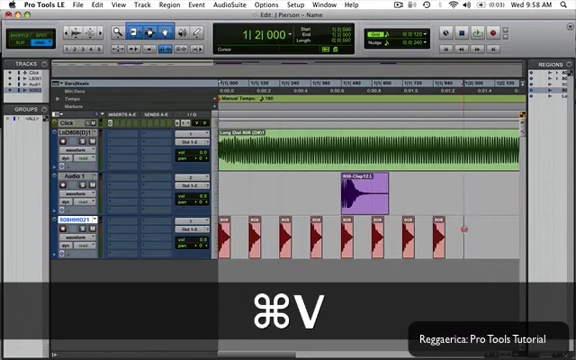
Copy the clap hit and paste a second clap later in the bar.
{"action": "key", "text": "cmd+v"}
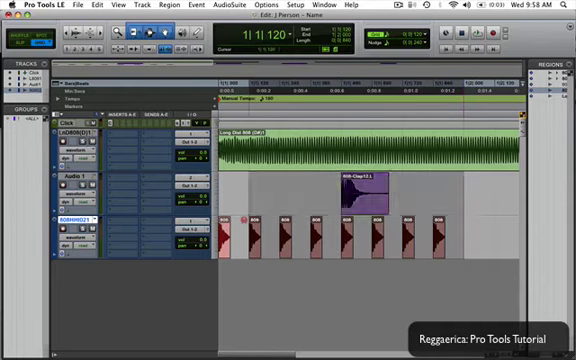
{"action": "key", "text": "cmd+c"}
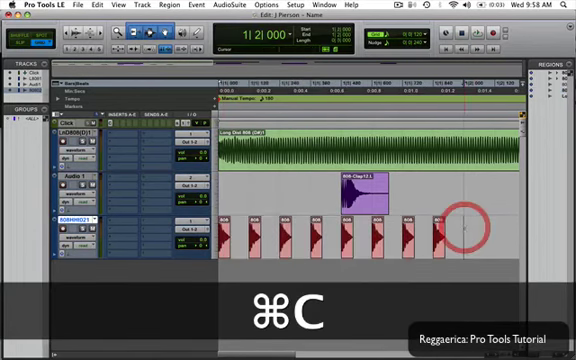
{"action": "key", "text": "cmd+v"}
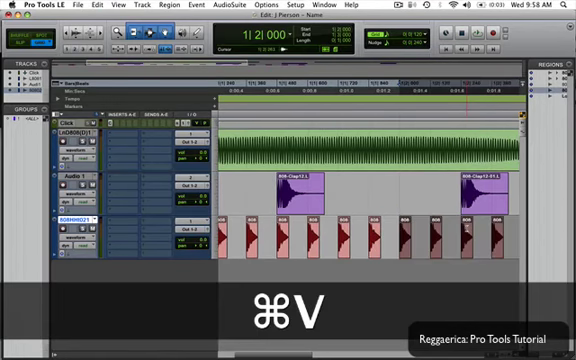
{"action": "key", "text": "cmd+v"}
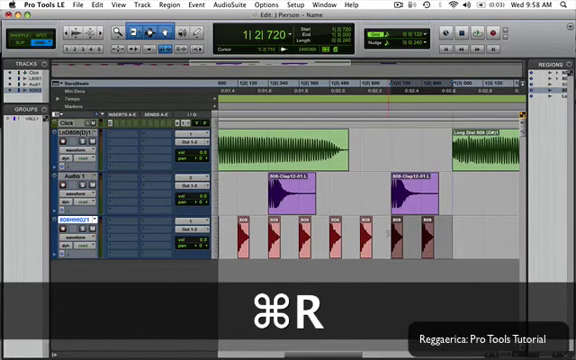
Repeat the selected Long Dist 808, clap and kick regions into the next bar via Cmd+R.
{"action": "key", "text": "cmd+r"}
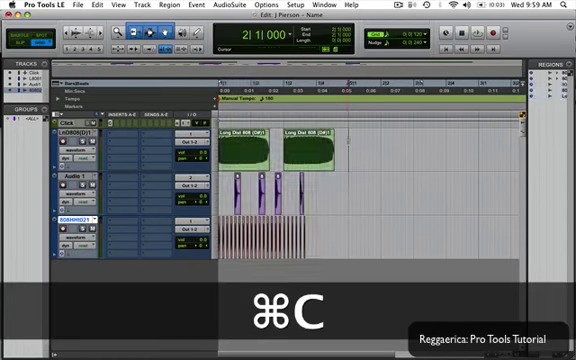
{"action": "key", "text": "cmd+v"}
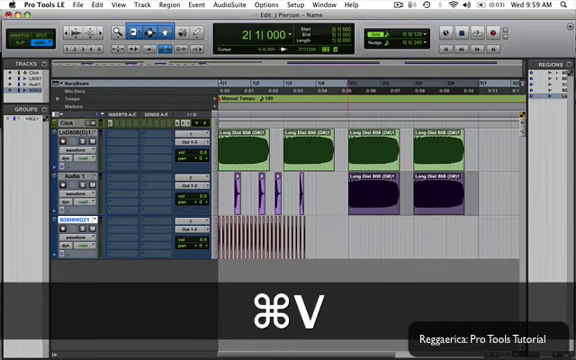
{"action": "key", "text": "cmd+v"}
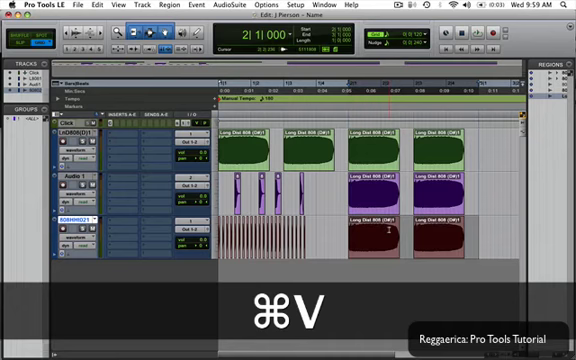
{"action": "key", "text": "cmd+z"}
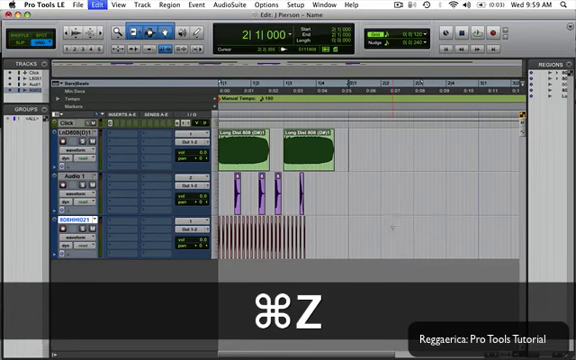
{"action": "key", "text": "cmd+z"}
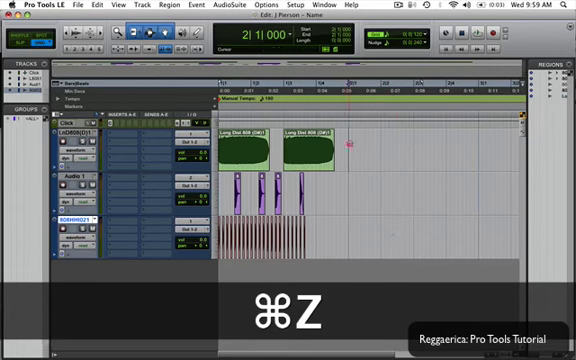
{"action": "key", "text": "cmd+z"}
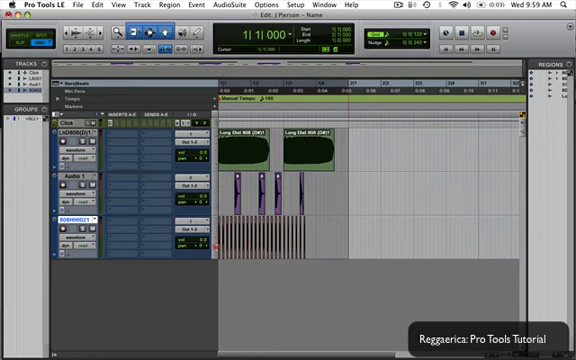